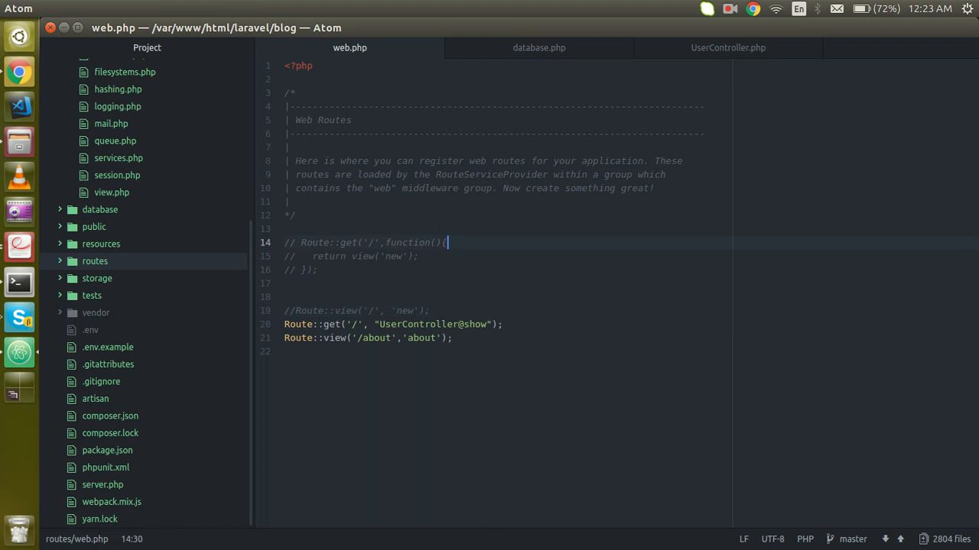
pyautogui.moveTo(537, 47)
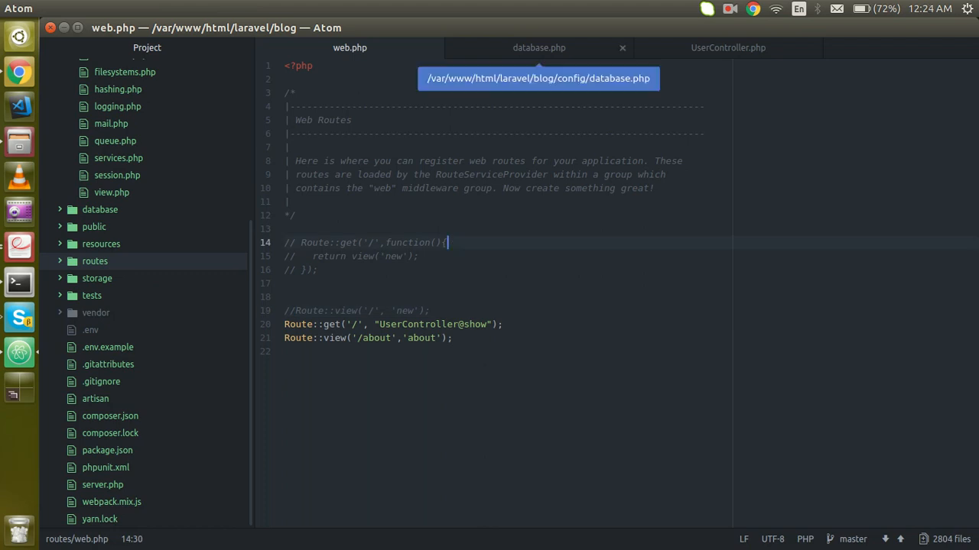
pyautogui.click(539, 47)
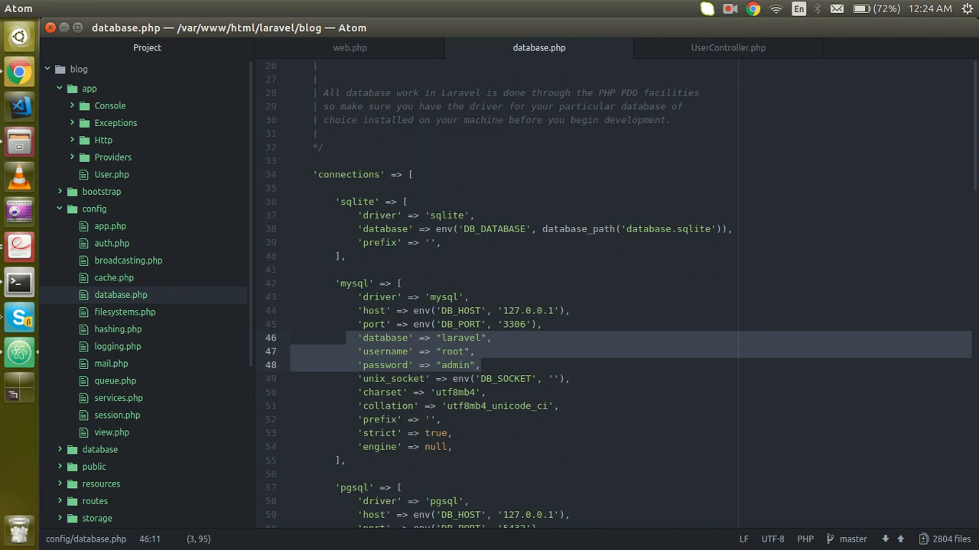
pyautogui.click(466, 351)
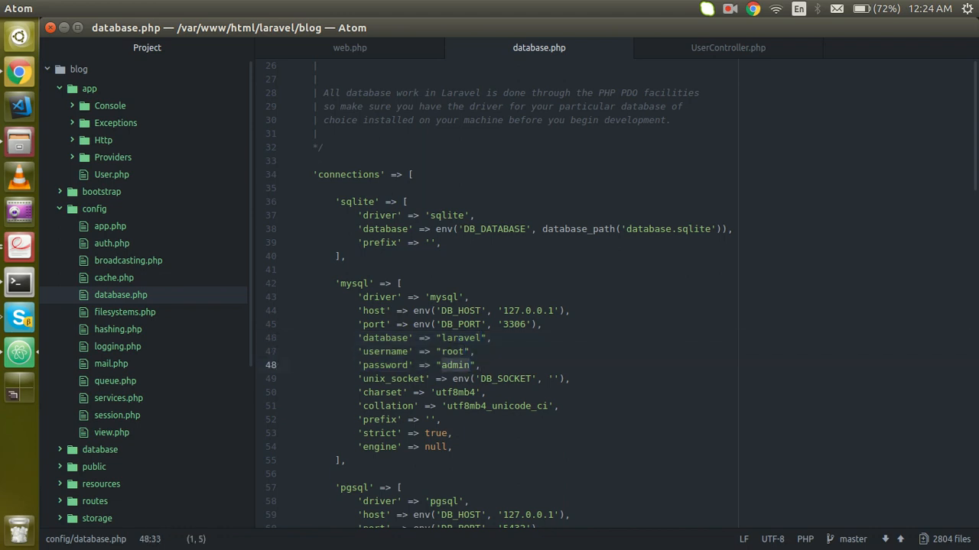
pyautogui.doubleClick(456, 364)
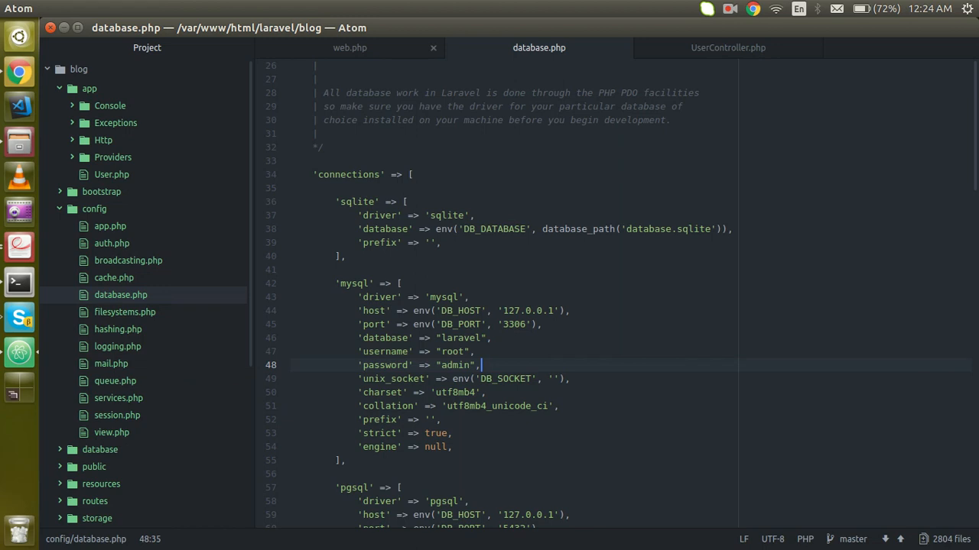
pyautogui.click(348, 47)
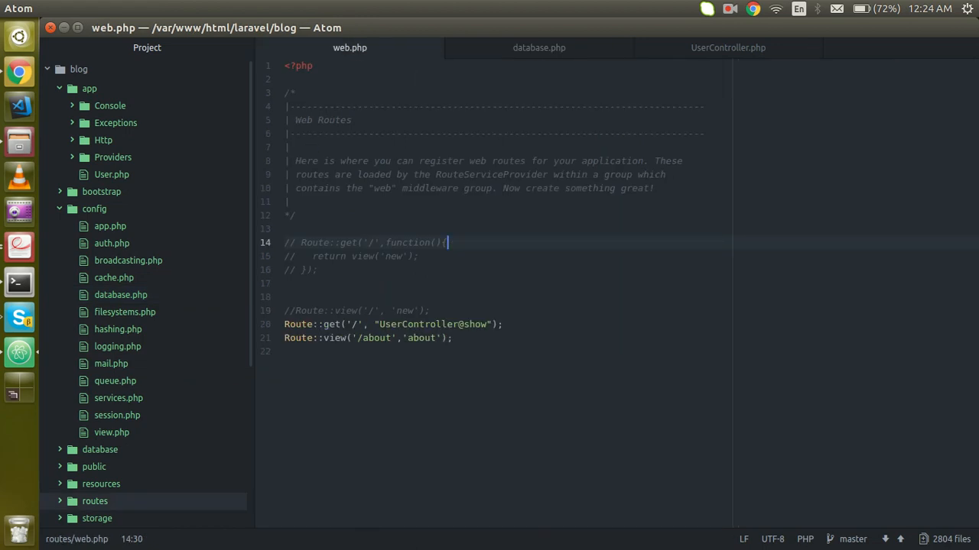
pyautogui.click(732, 47)
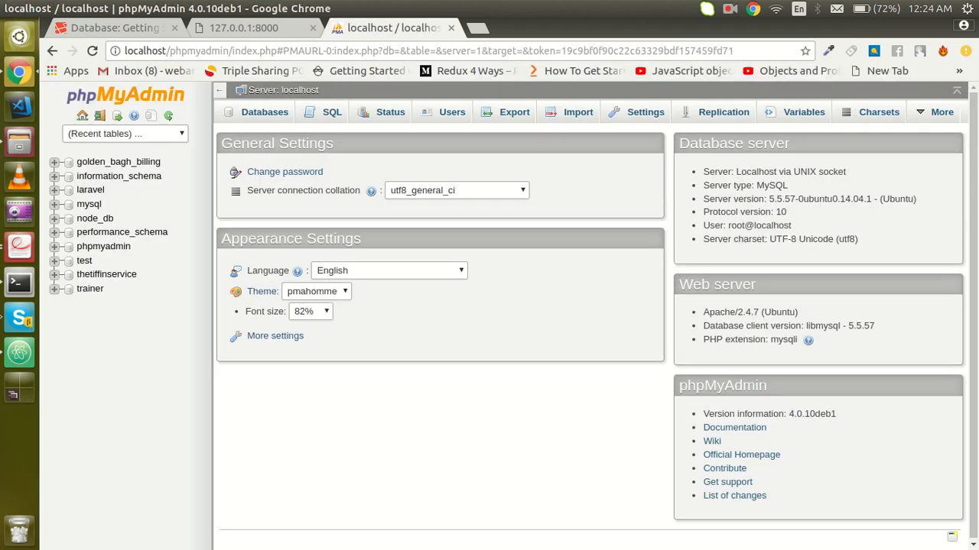
# Step: Browse the phpMyAdmin databases list before returning to UserController.php in Atom
pyautogui.click(90, 189)
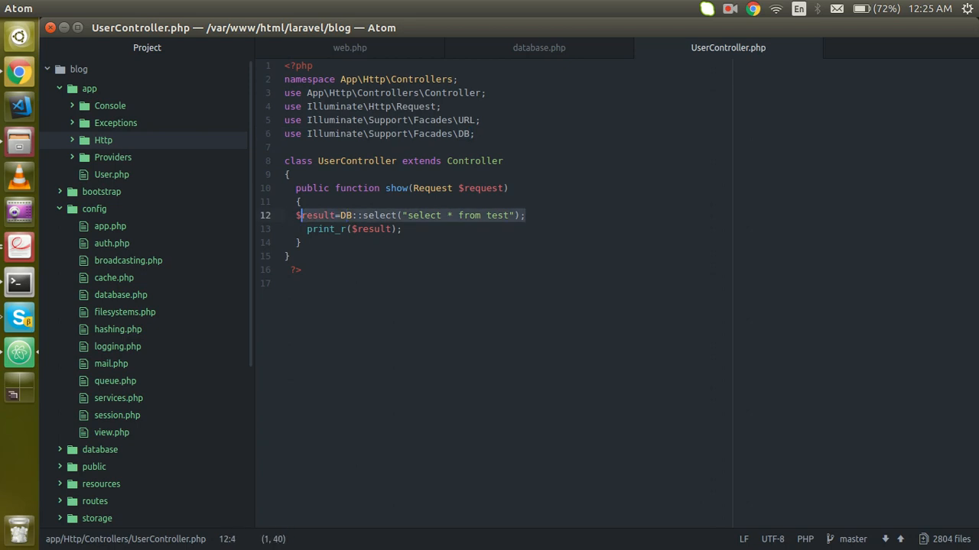
# Step: Replace the select query with DB::insert("insert into test") after $result=
pyautogui.press('Delete')
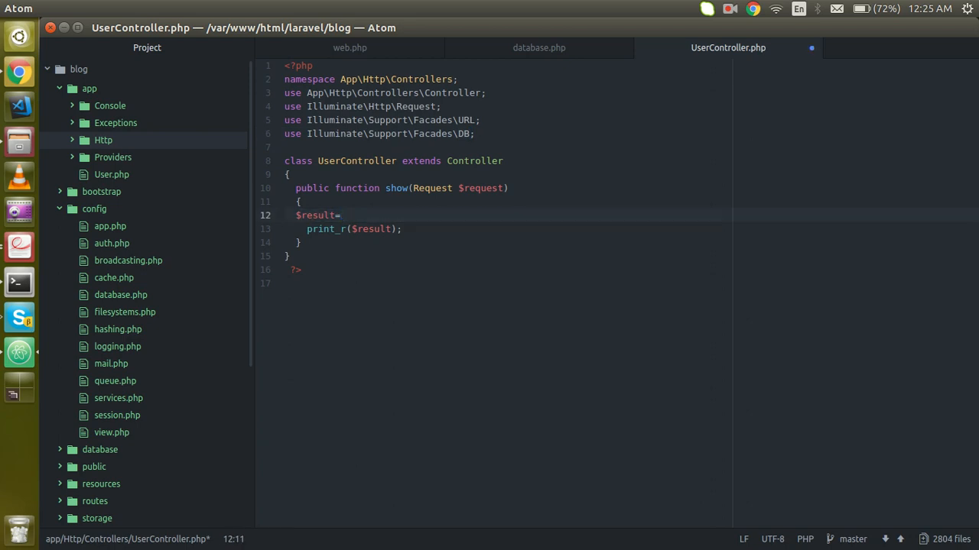
pyautogui.write('DB::')
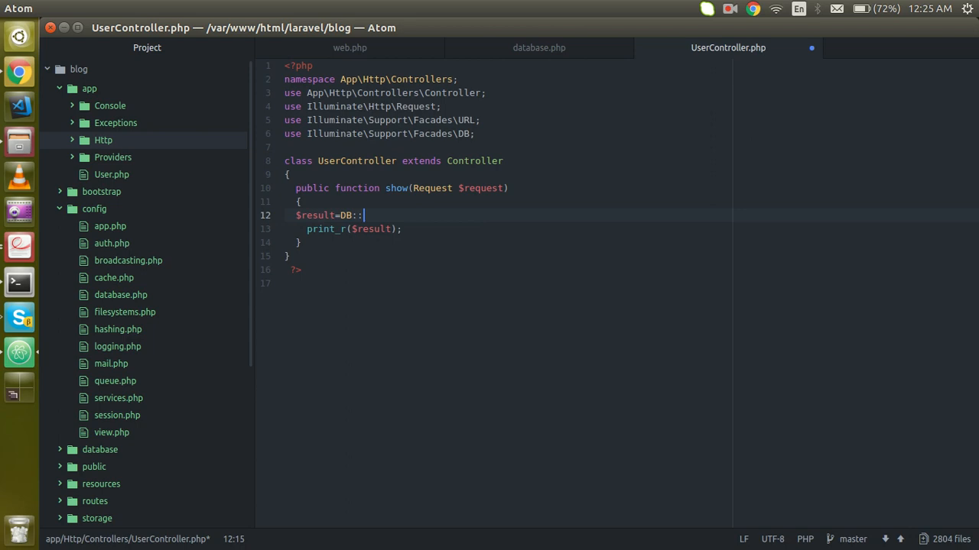
pyautogui.write('insert(')
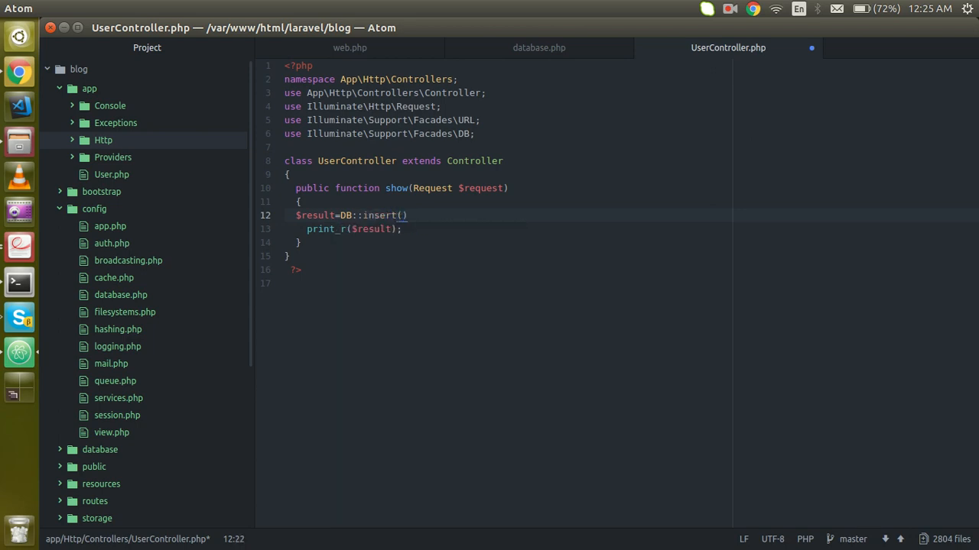
pyautogui.write('"insert init')
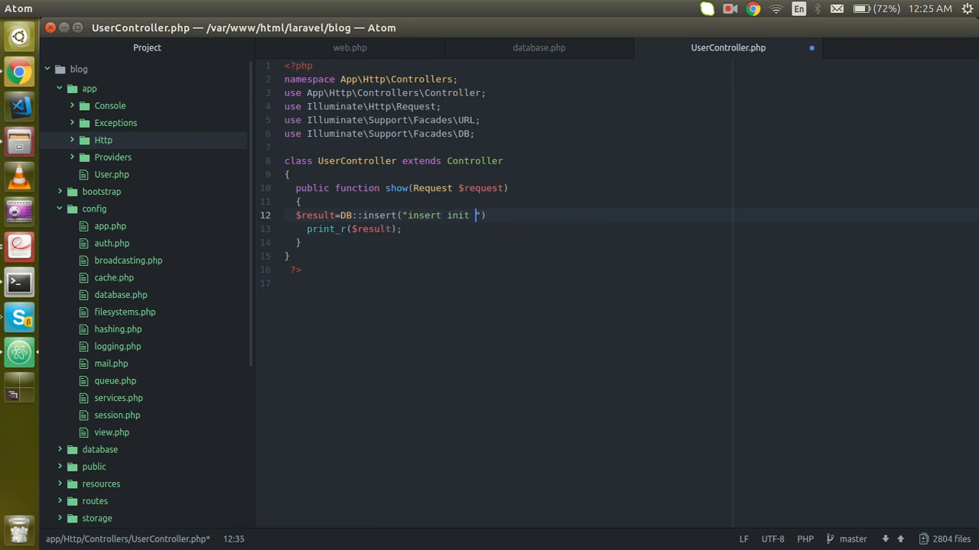
pyautogui.press('backspace')
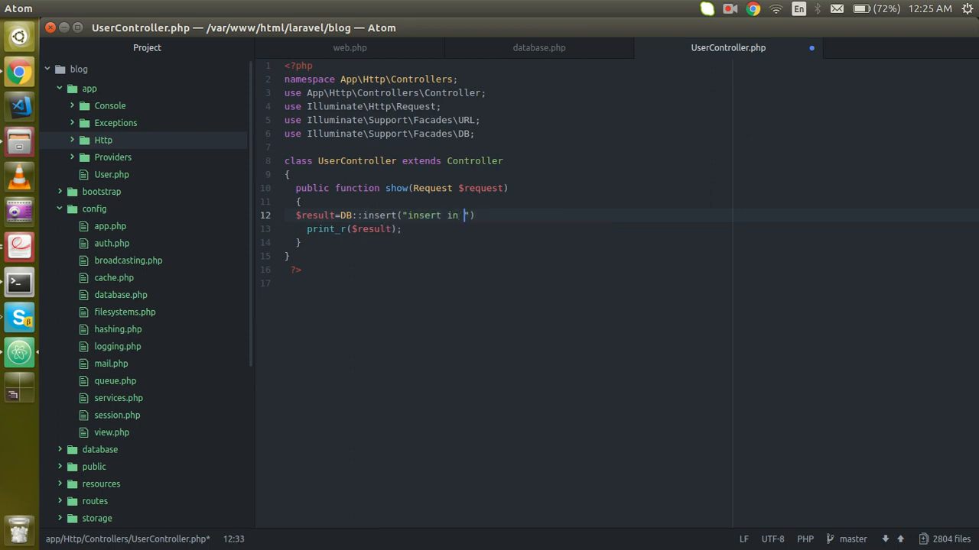
pyautogui.write('into')
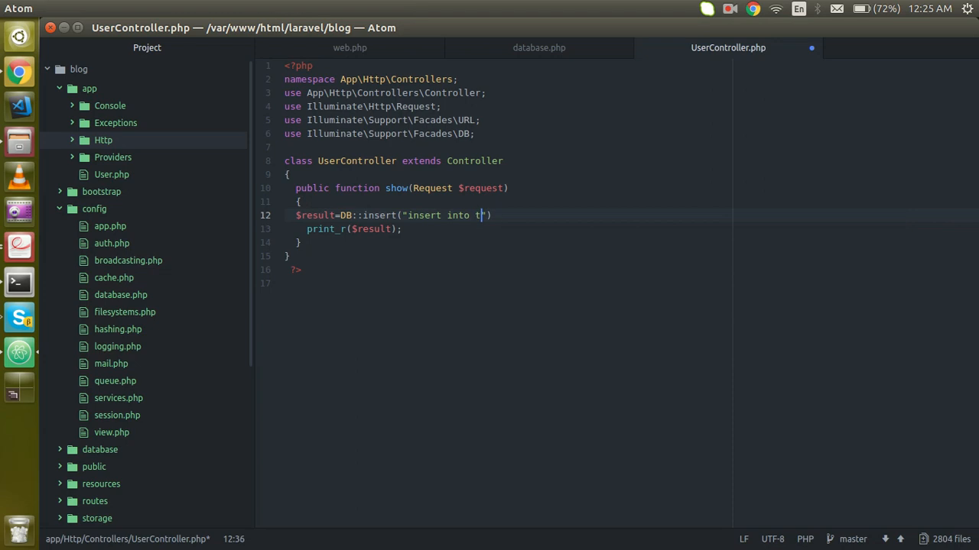
pyautogui.write('est')
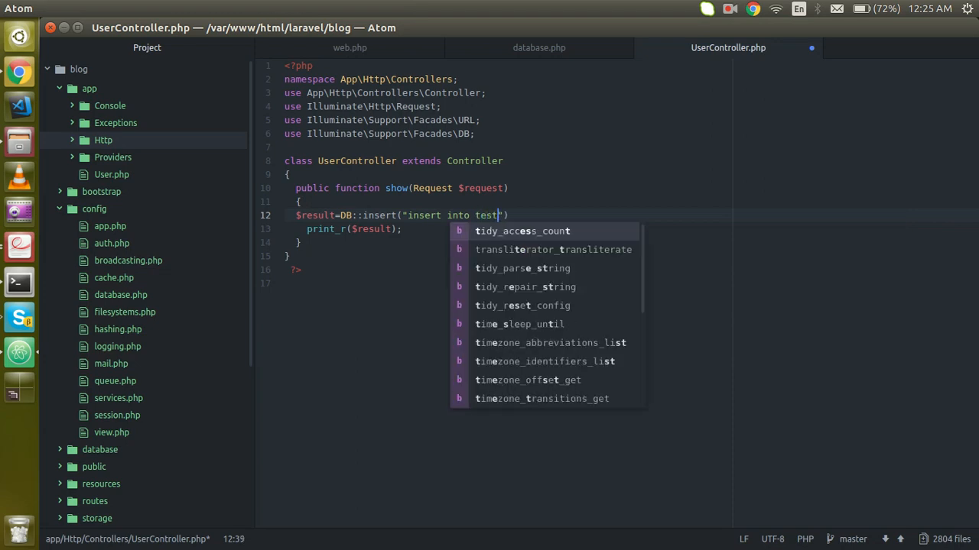
pyautogui.write('" "')
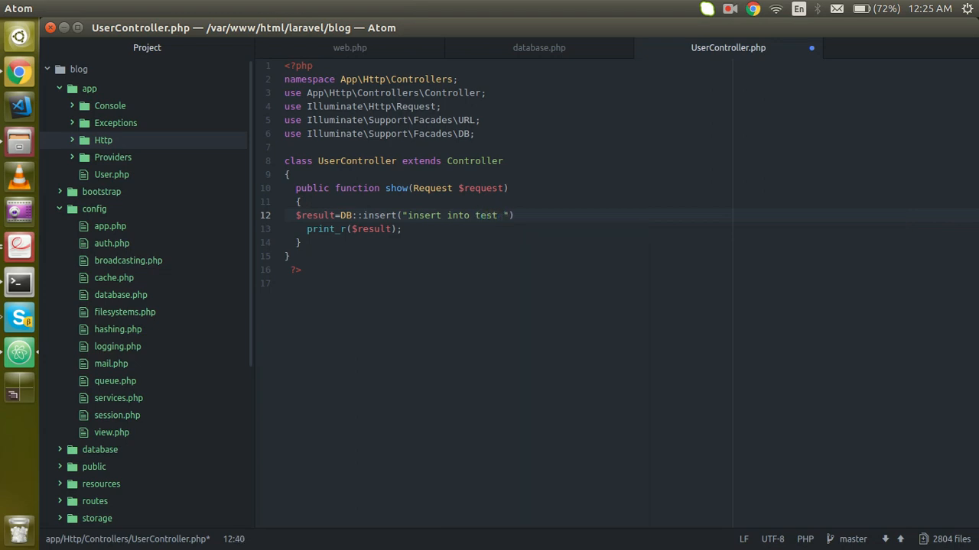
pyautogui.press('BackSpace')
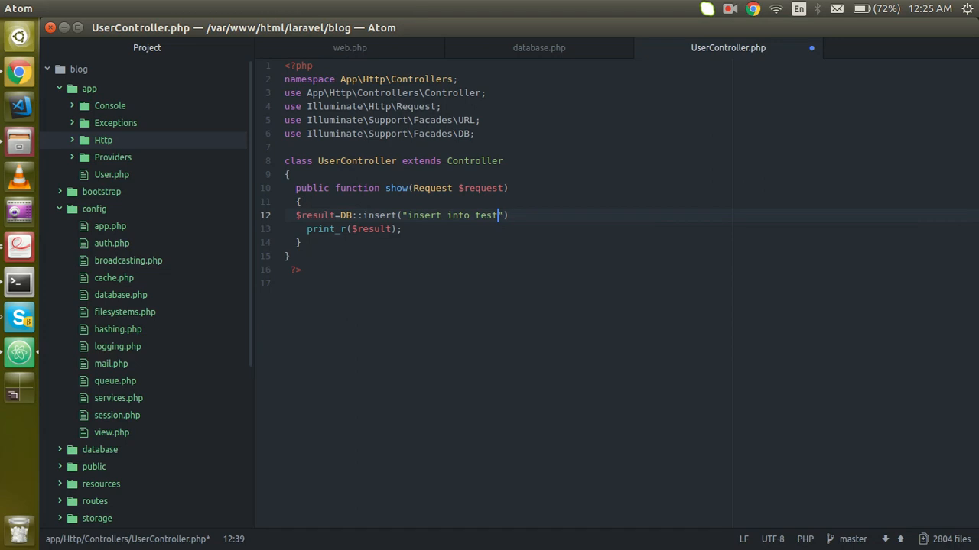
# Step: Add the column list (id, name, email) and values(?,?,?) to the insert query
pyautogui.write('()')
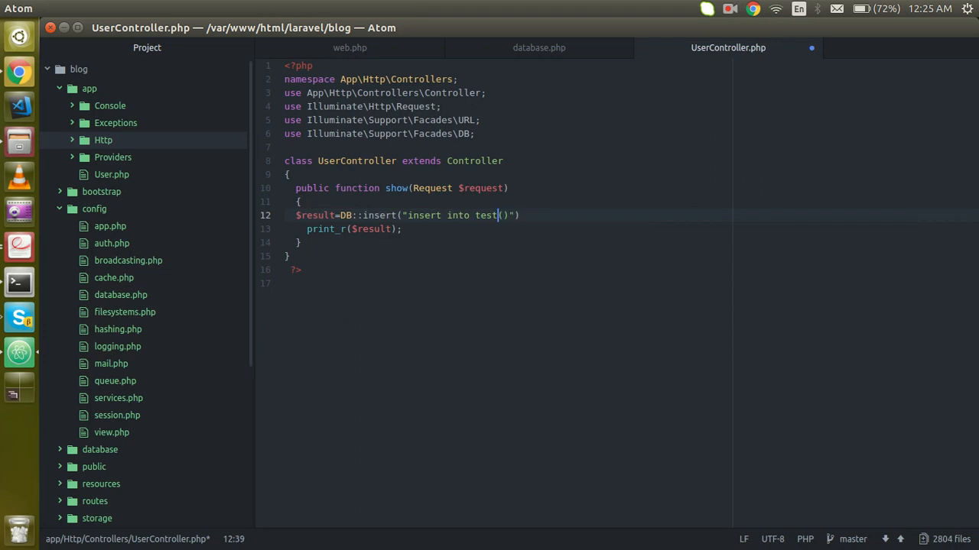
pyautogui.write('(id')
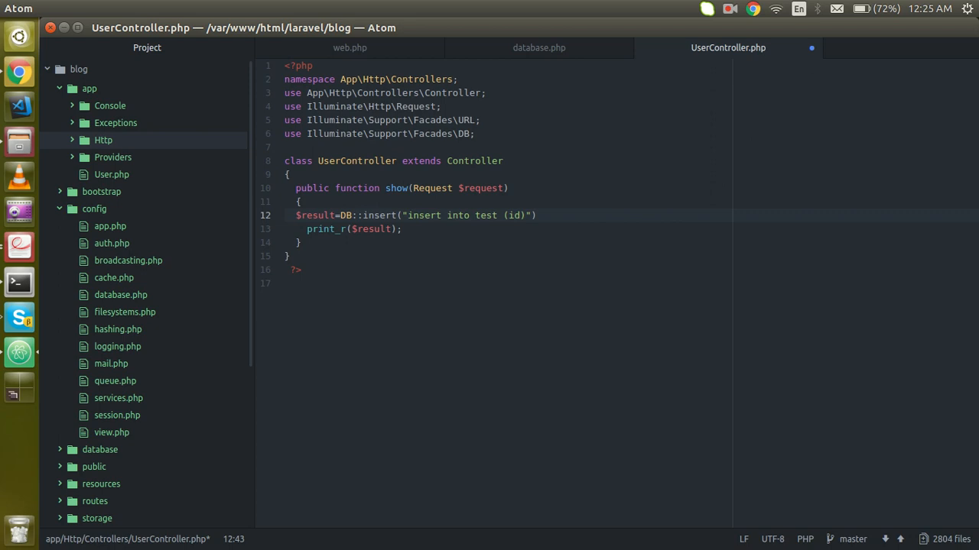
pyautogui.write(',')
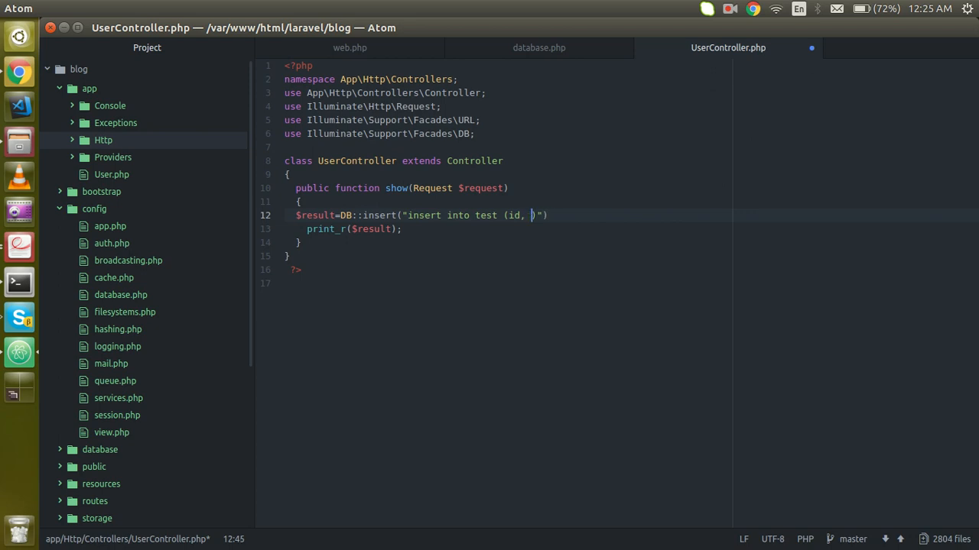
pyautogui.write('name')
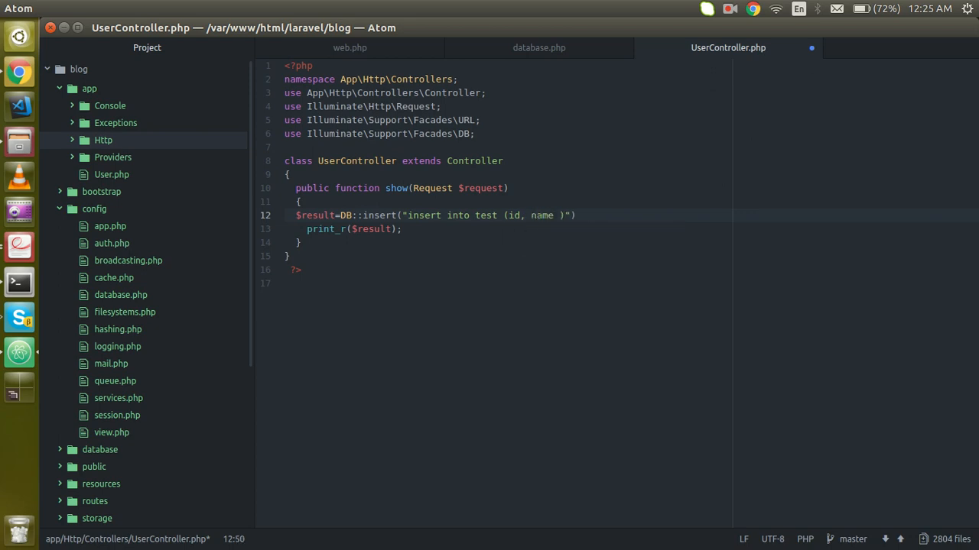
pyautogui.write('email')
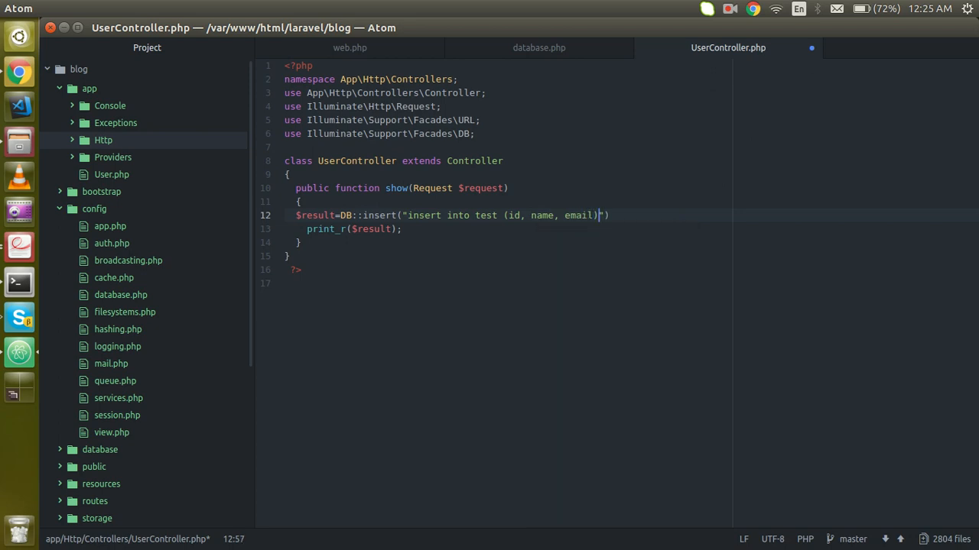
pyautogui.write('values')
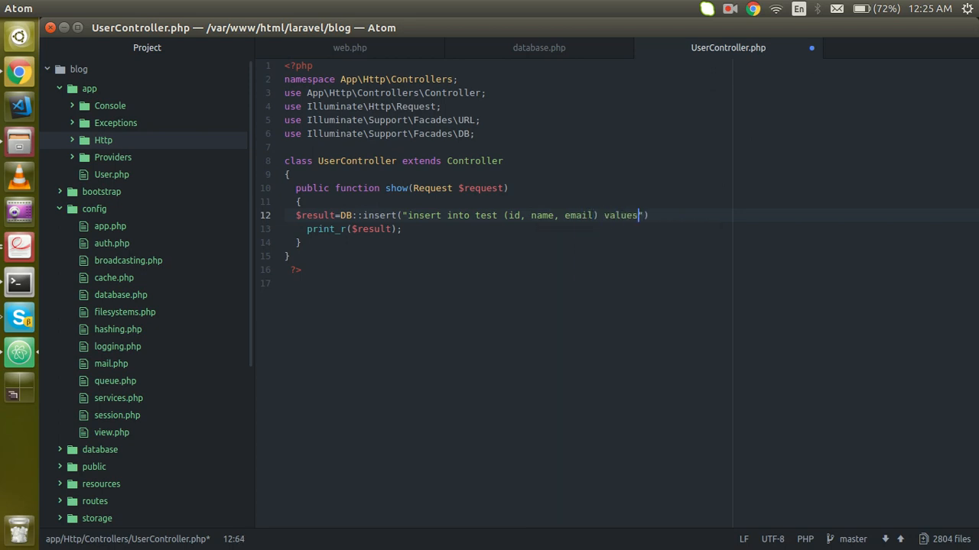
pyautogui.write('()')
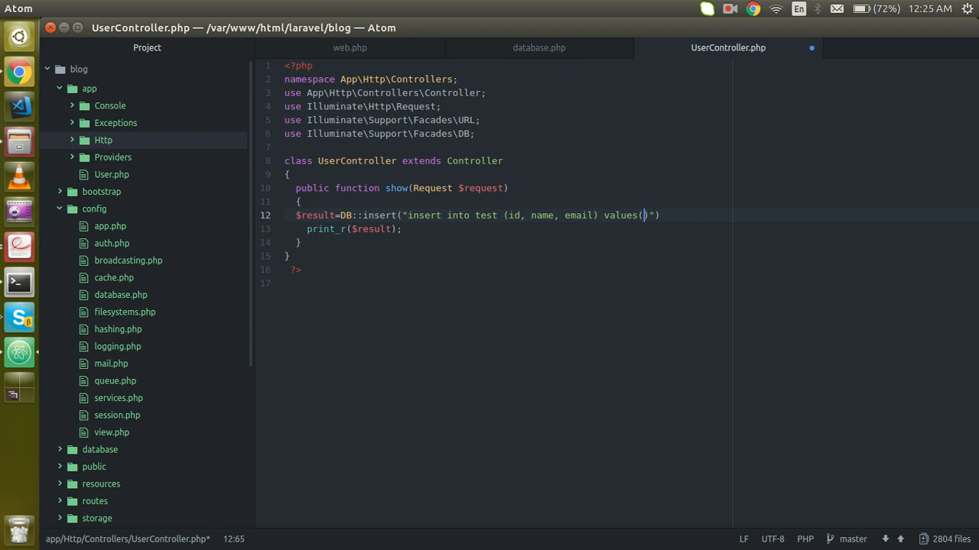
pyautogui.write('?')
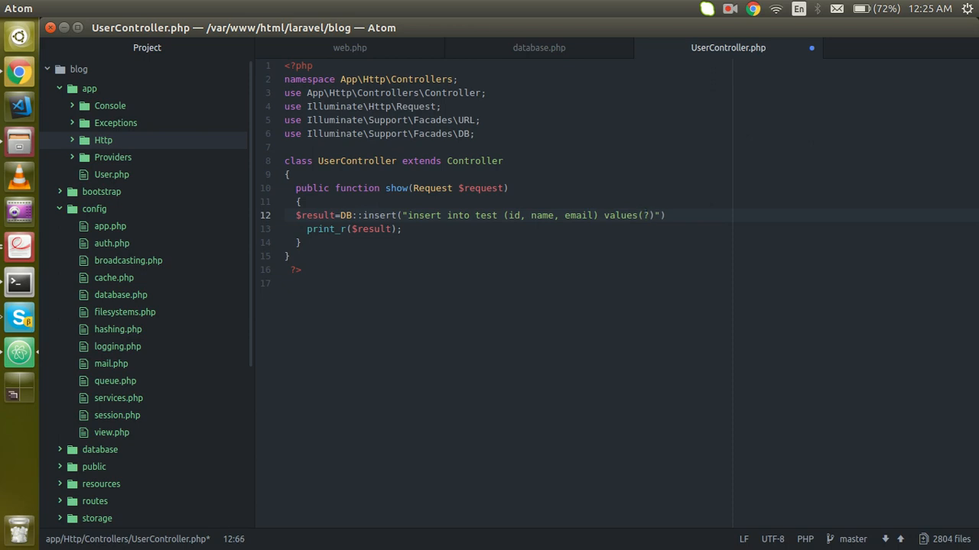
pyautogui.write(',?,?')
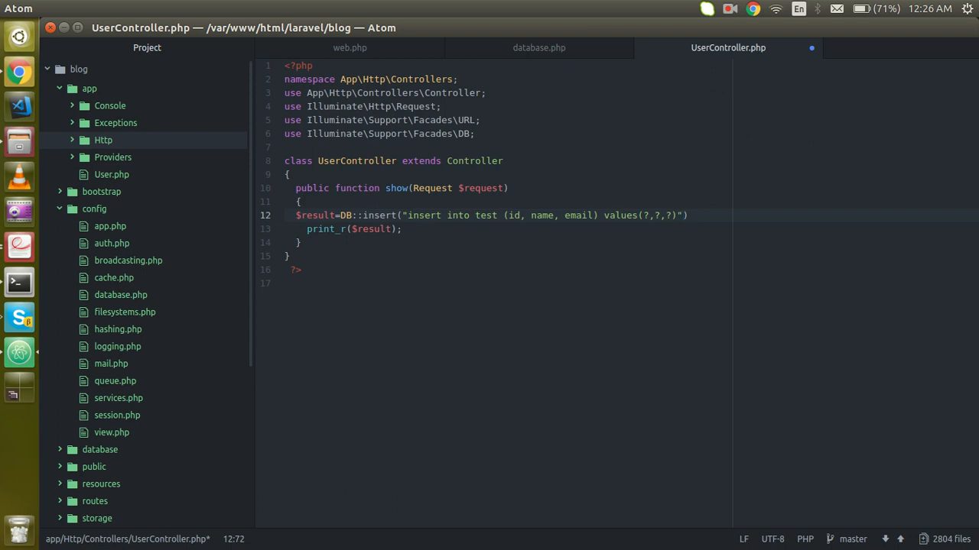
# Step: Start the bindings array with 4 and 'john cena' as DB::insert's second argument
pyautogui.write(',')
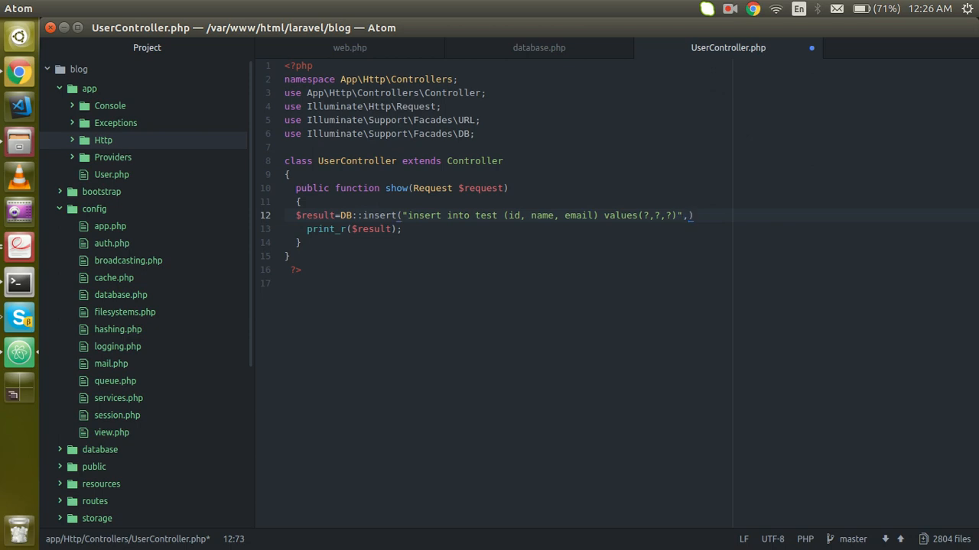
pyautogui.write('[')
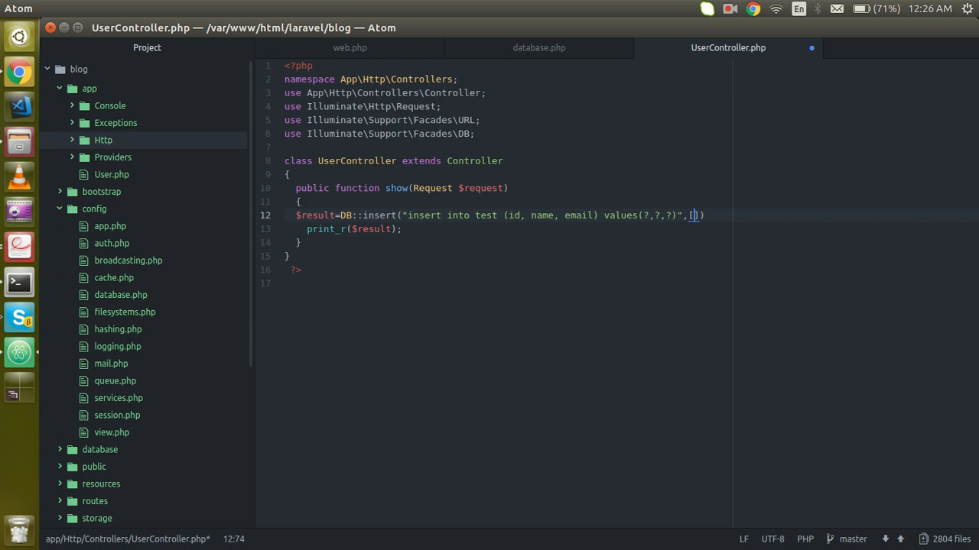
pyautogui.write('4,')
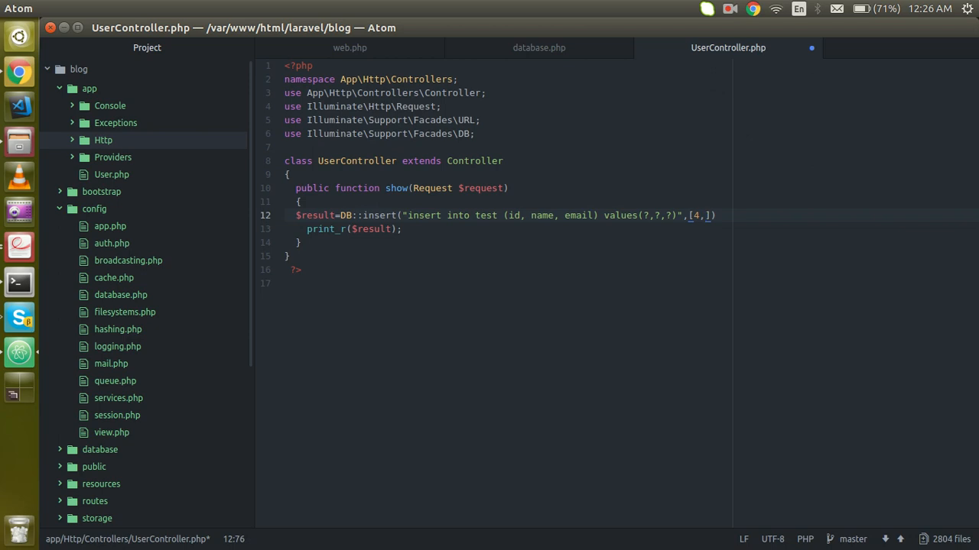
pyautogui.write("'")
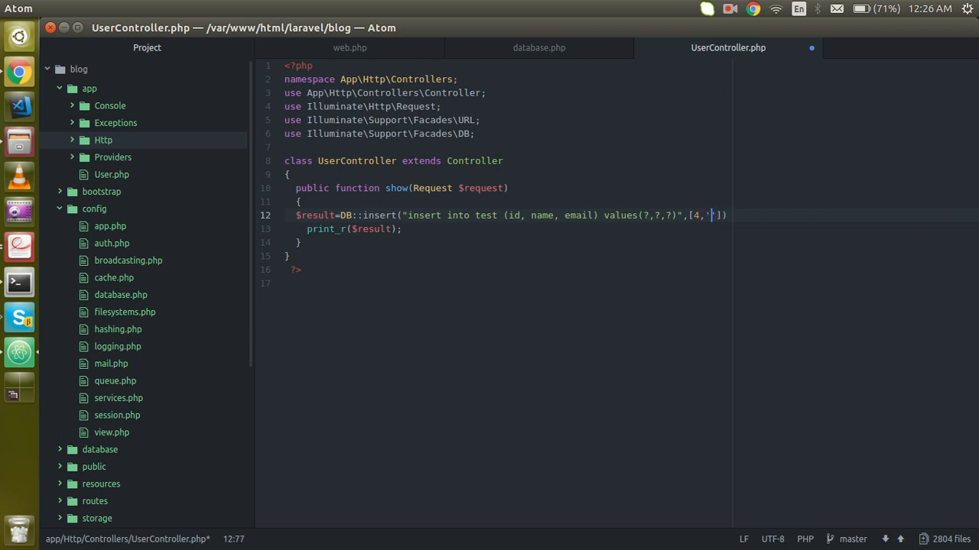
pyautogui.write("'")
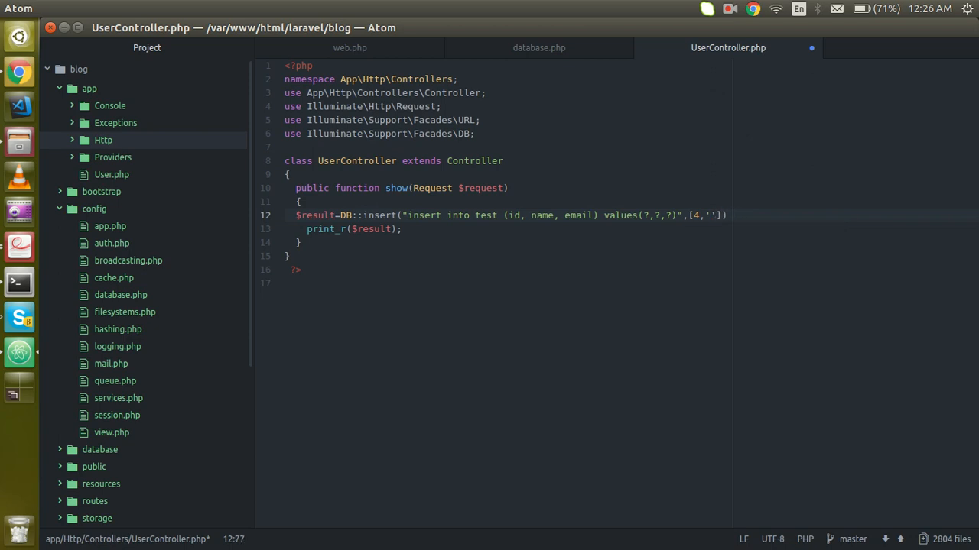
pyautogui.write('john')
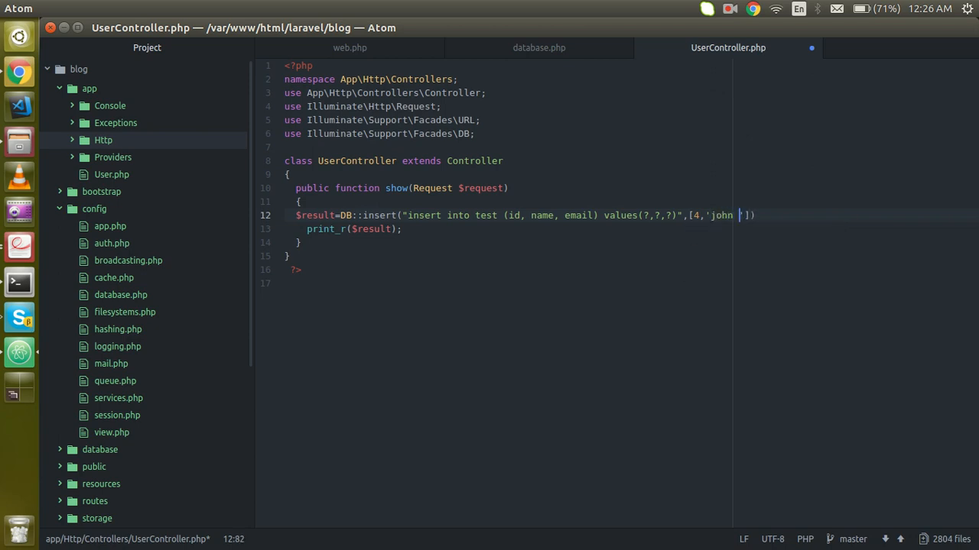
pyautogui.write("cena'")
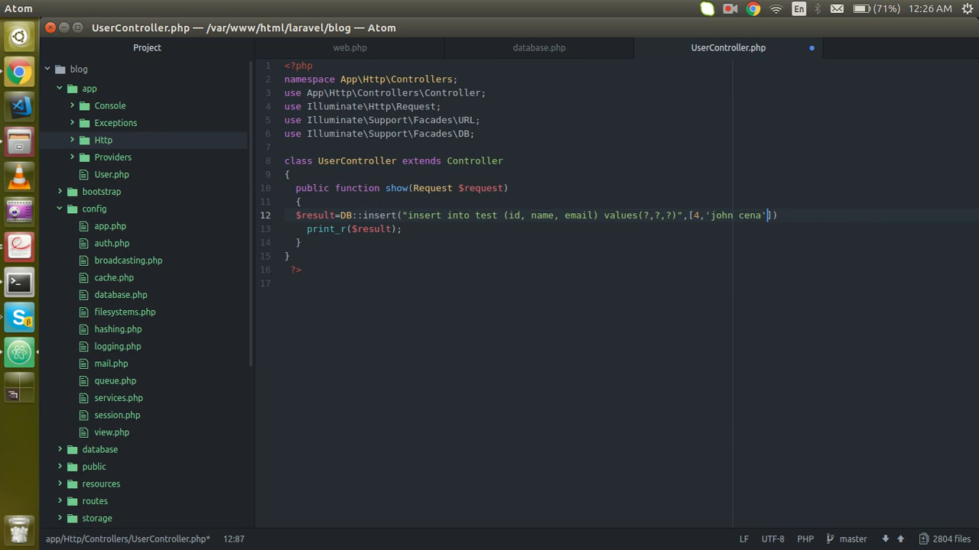
pyautogui.write(',')
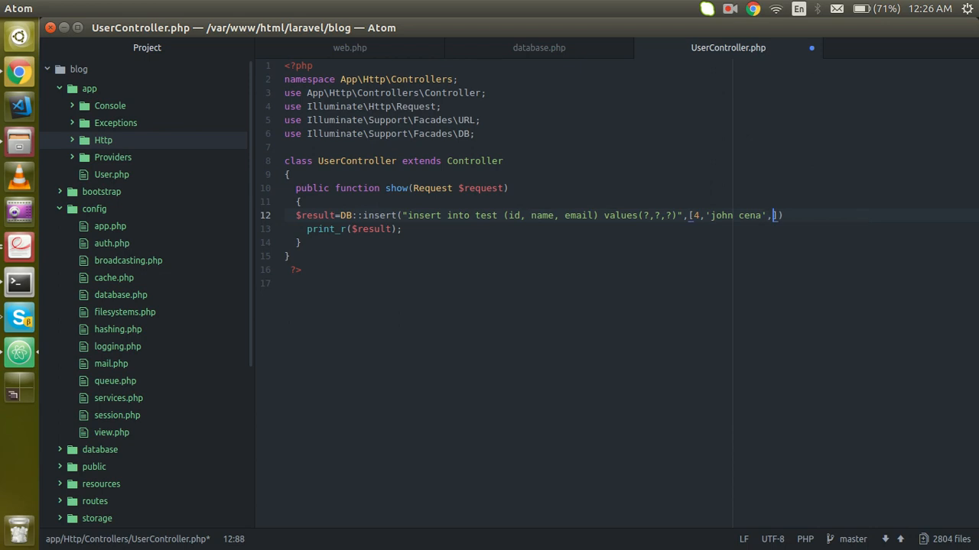
pyautogui.write('hohn')
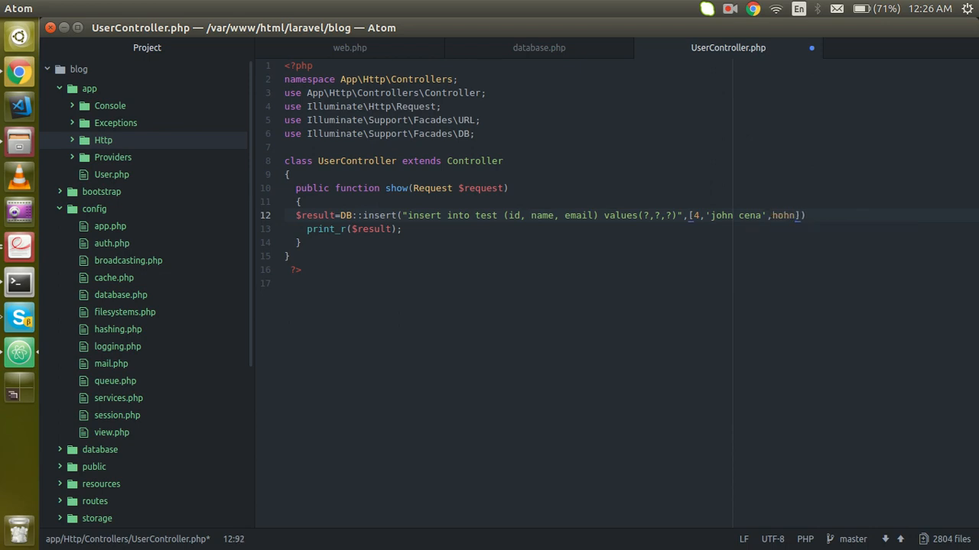
pyautogui.write("''")
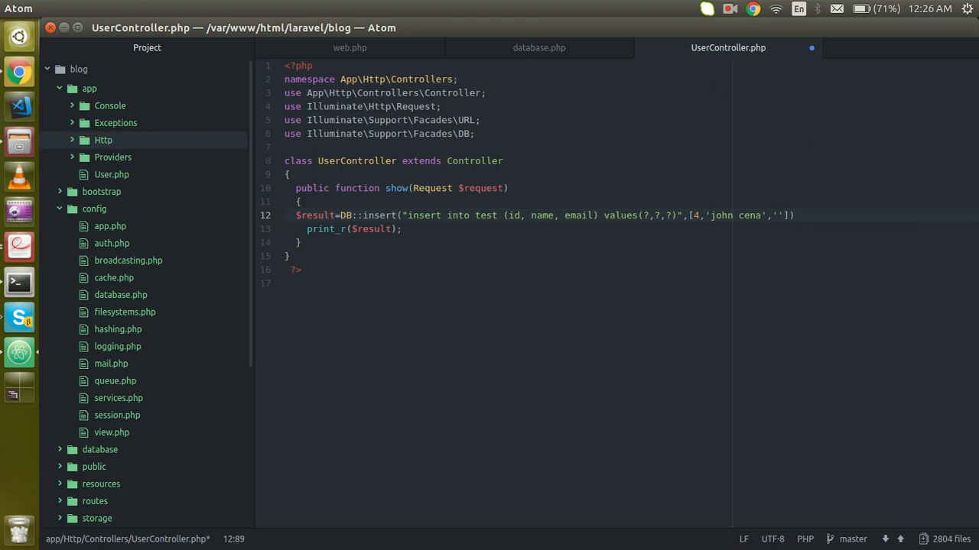
pyautogui.write('john@')
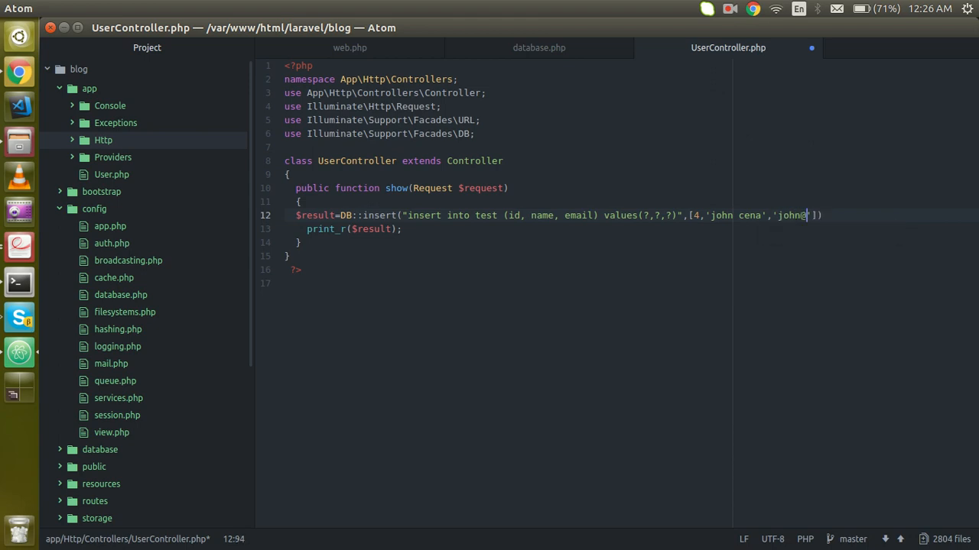
pyautogui.write('test.')
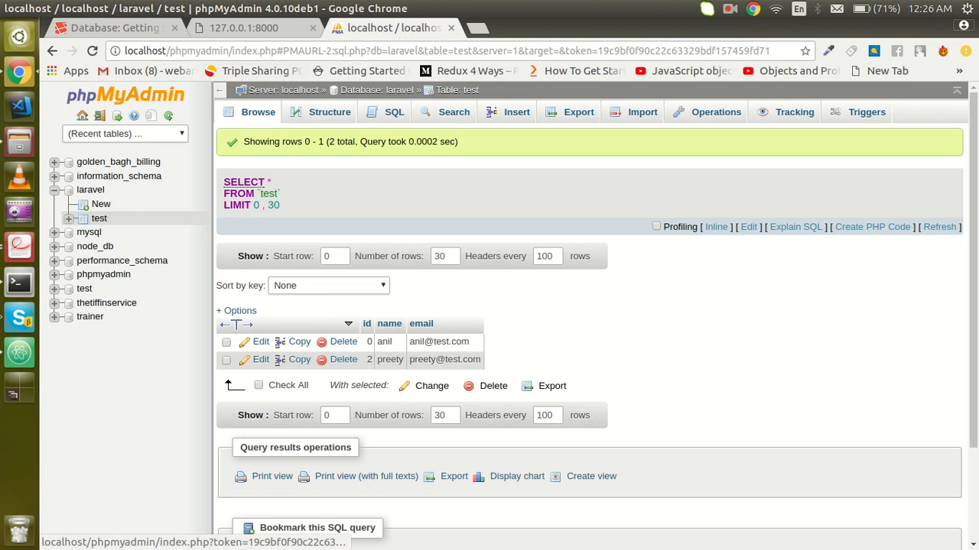
pyautogui.click(253, 28)
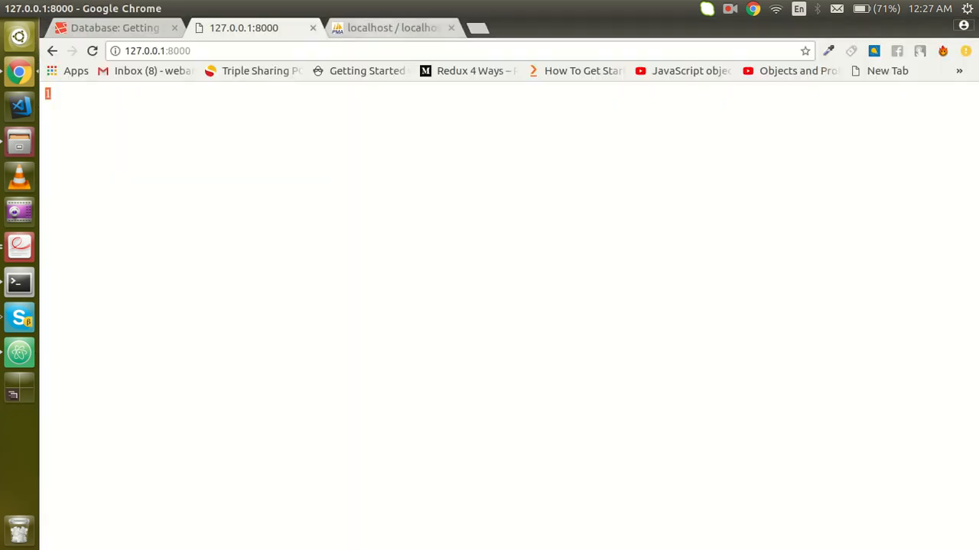
pyautogui.click(392, 28)
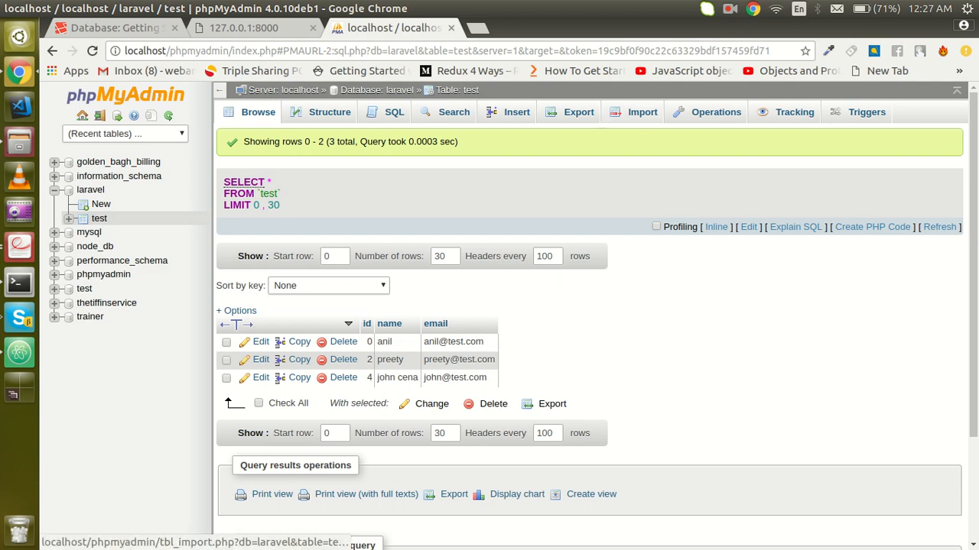
pyautogui.click(740, 8)
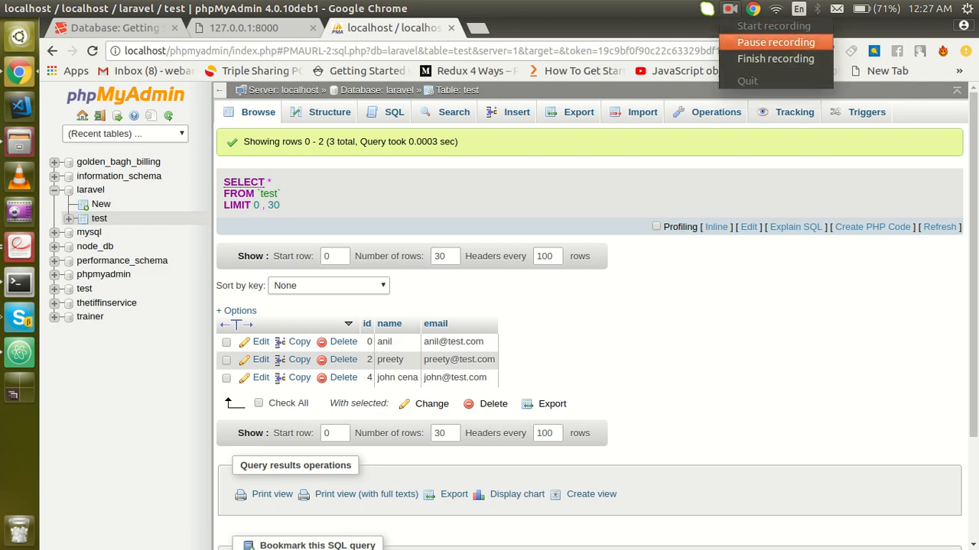